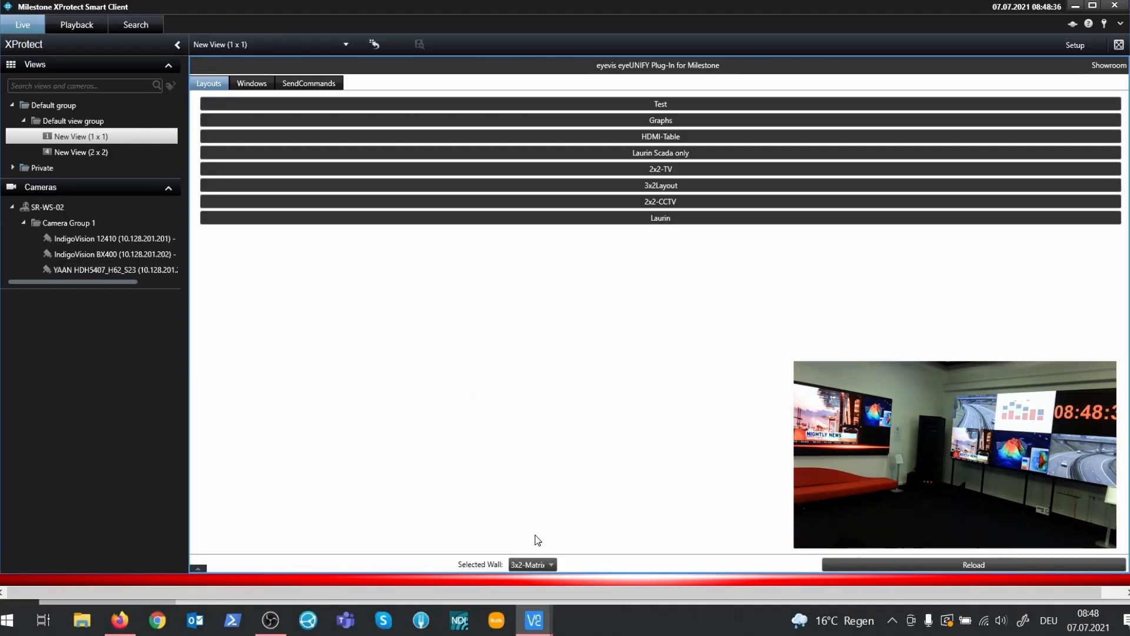
# Step: Load the Graphs layout on the 3x2-Matrix wall and review its Windows and Commands views
pyautogui.click(531, 564)
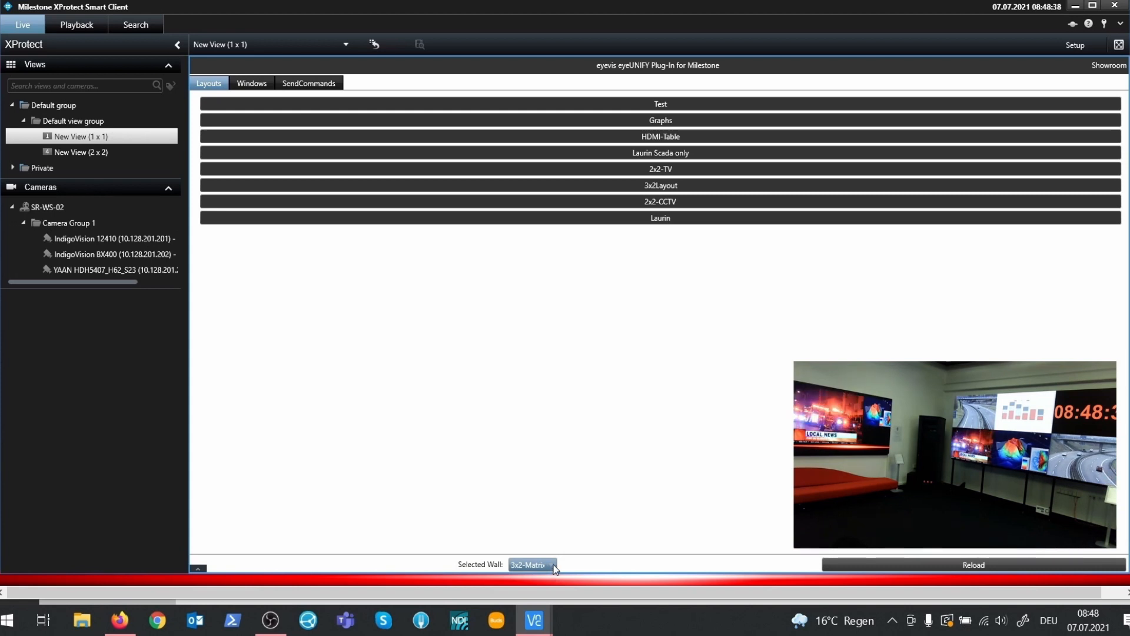
pyautogui.click(531, 564)
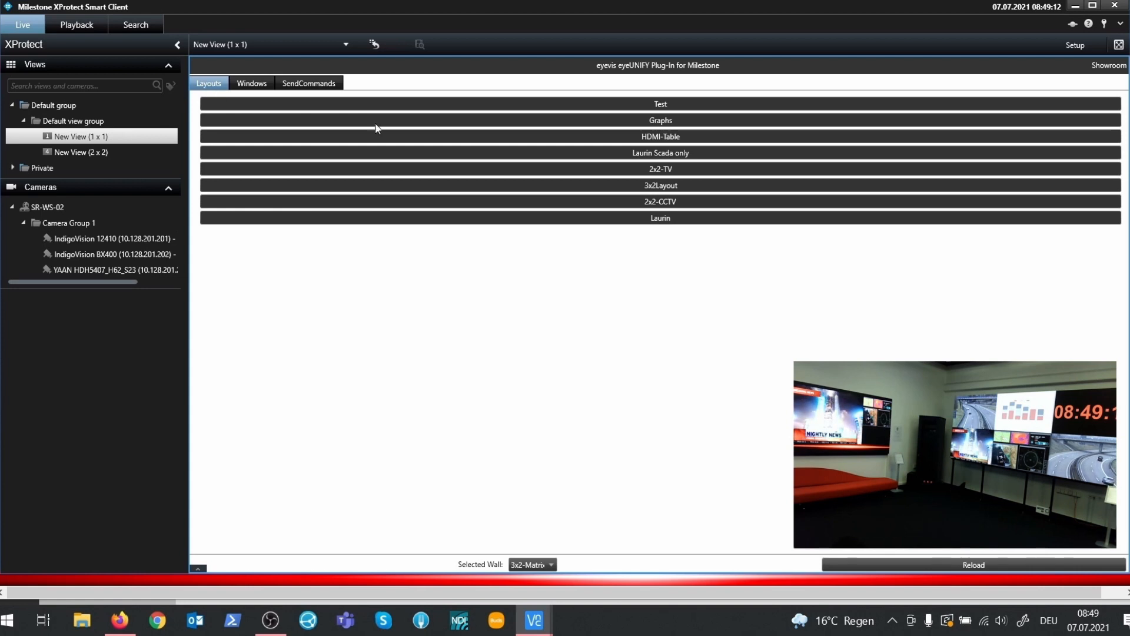
pyautogui.click(659, 218)
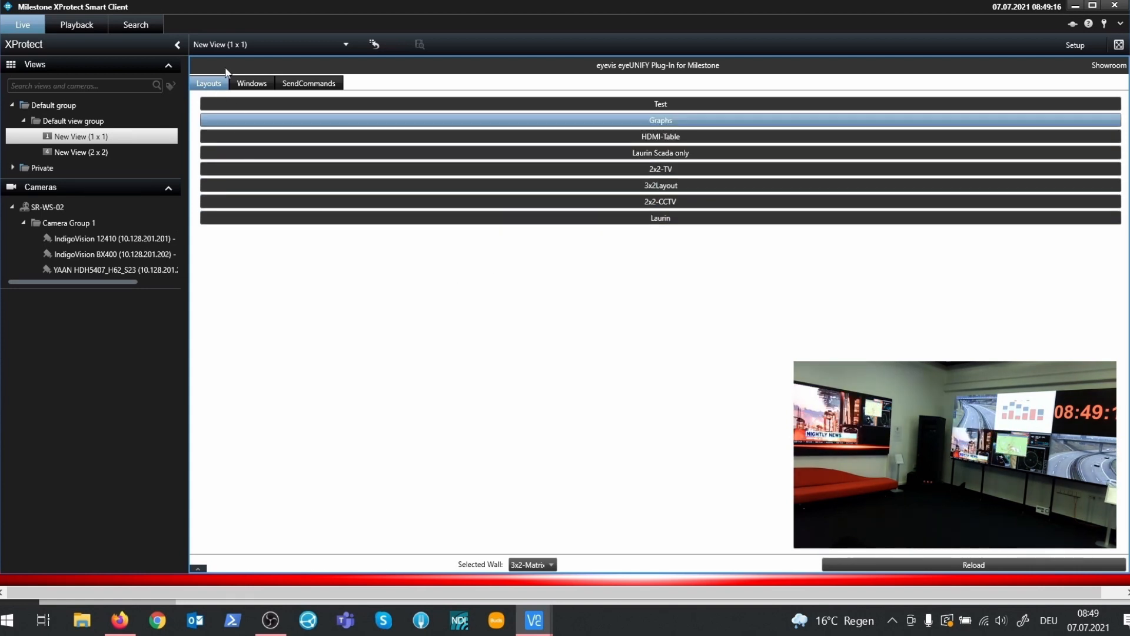
pyautogui.click(251, 83)
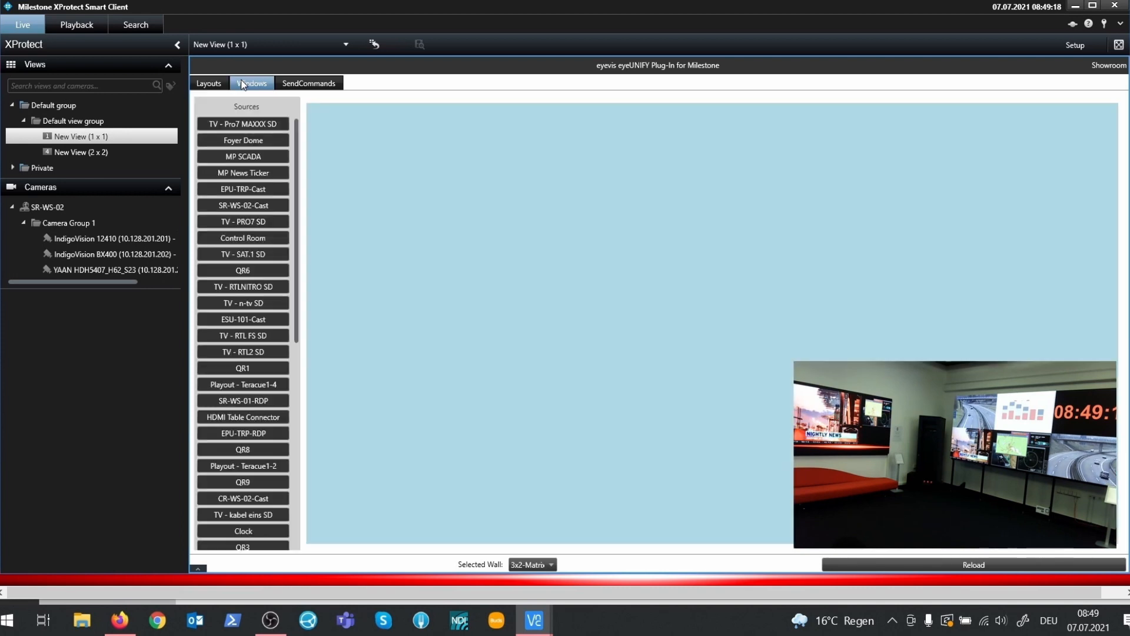
pyautogui.moveTo(624, 240)
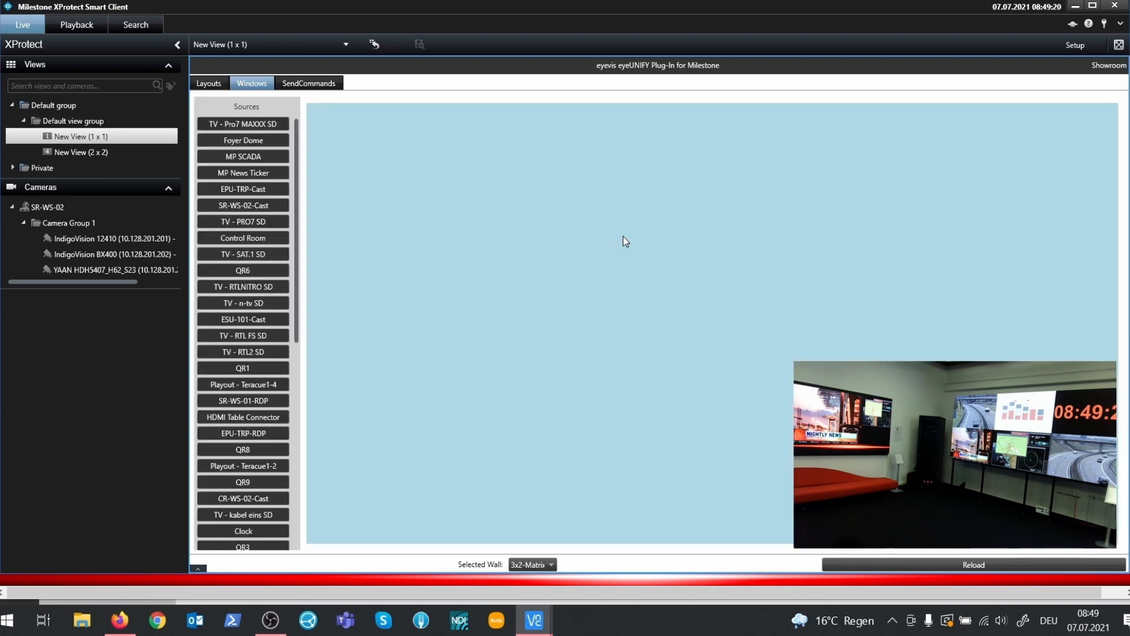
pyautogui.click(309, 82)
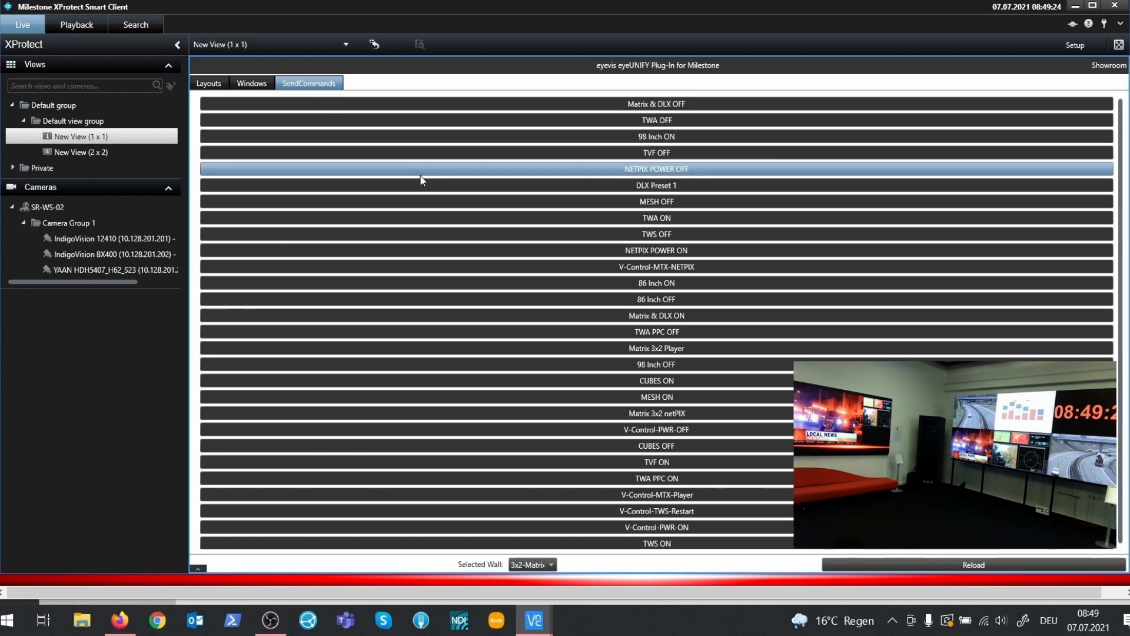
pyautogui.click(656, 396)
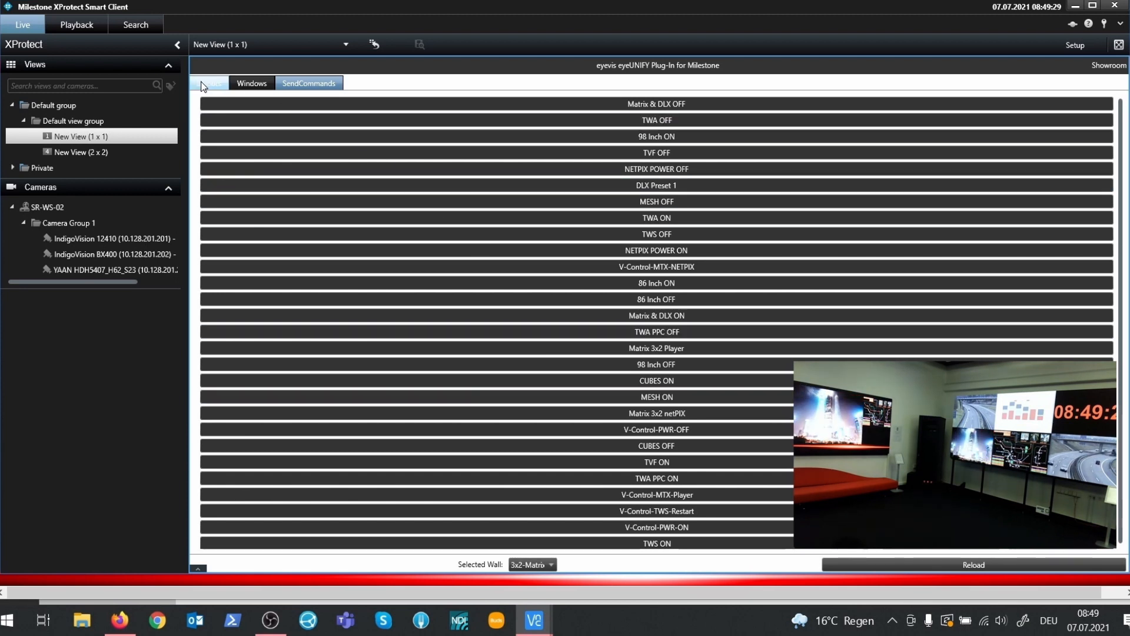
pyautogui.click(209, 83)
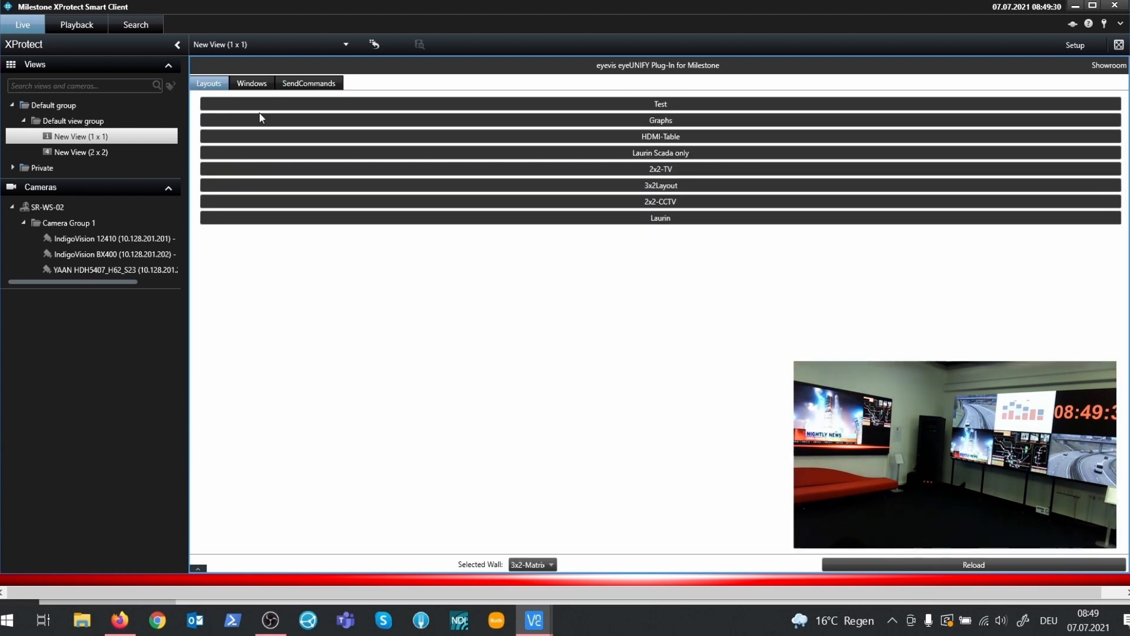
# Step: Switch the plug-in's selected wall to 7x5-TWS-1.2
pyautogui.click(532, 564)
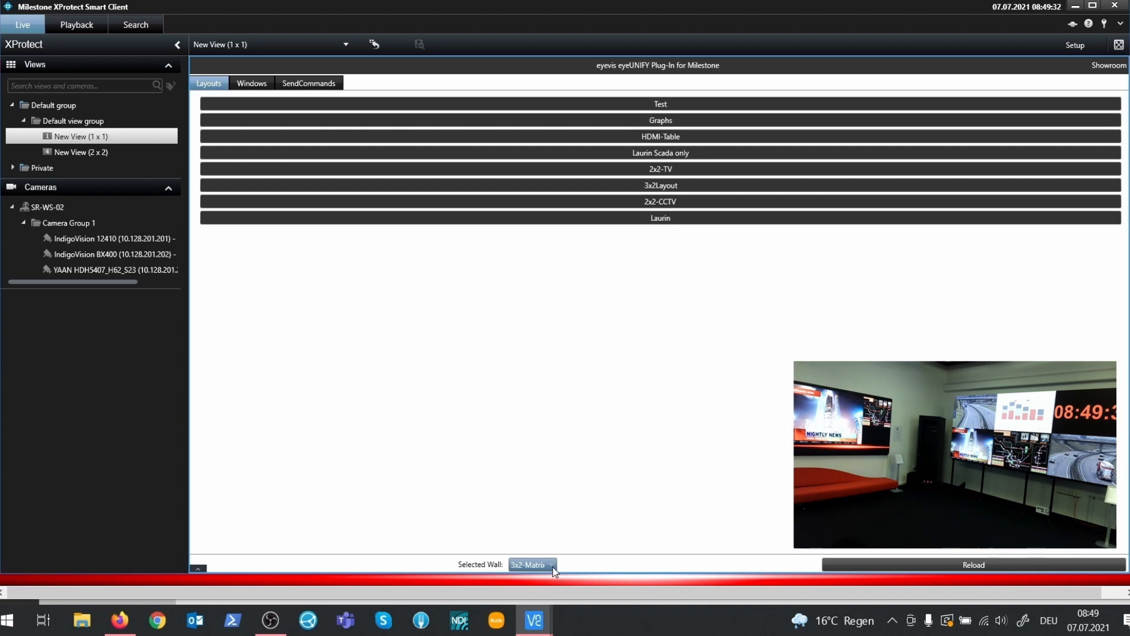
pyautogui.click(531, 564)
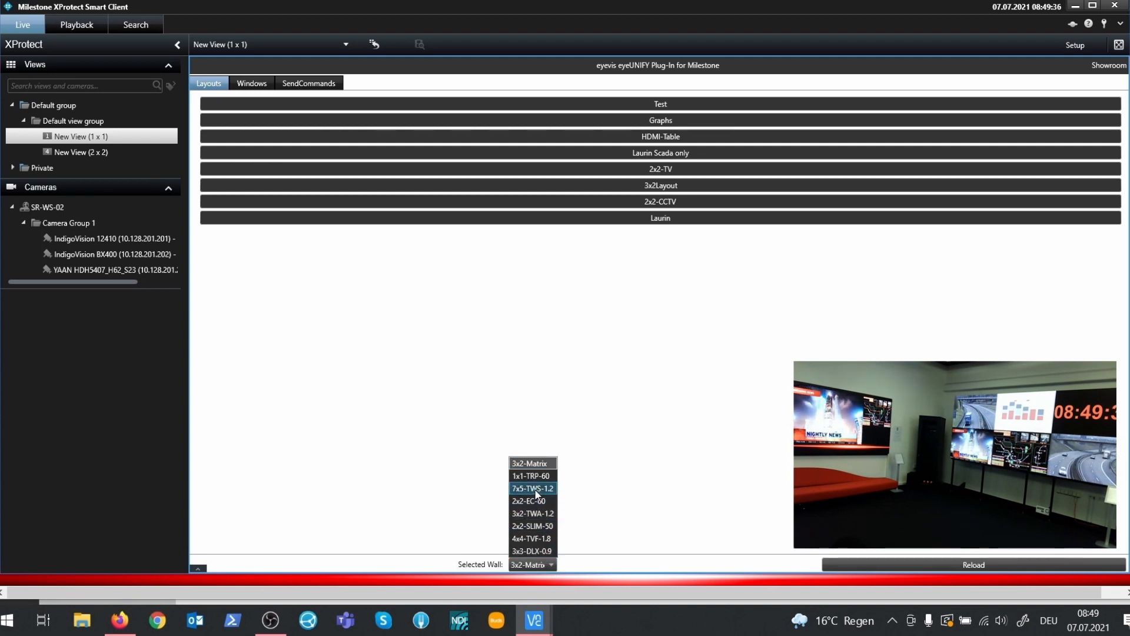
pyautogui.click(531, 488)
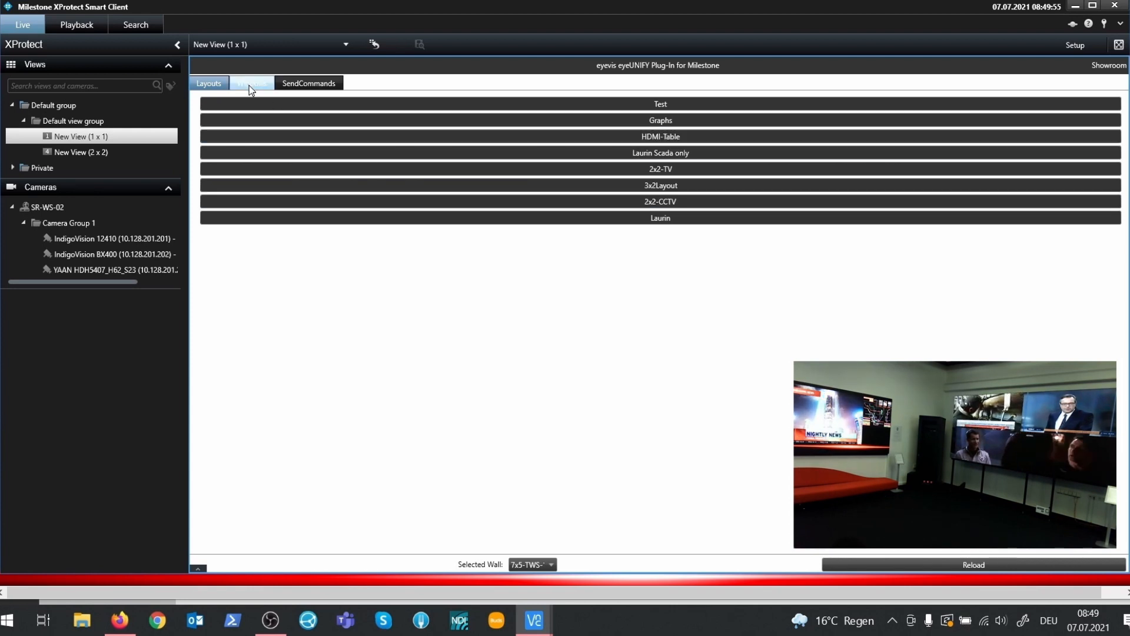
# Step: Show the 7x5-TWS wall's windows and select the top-left window for a new source
pyautogui.click(252, 82)
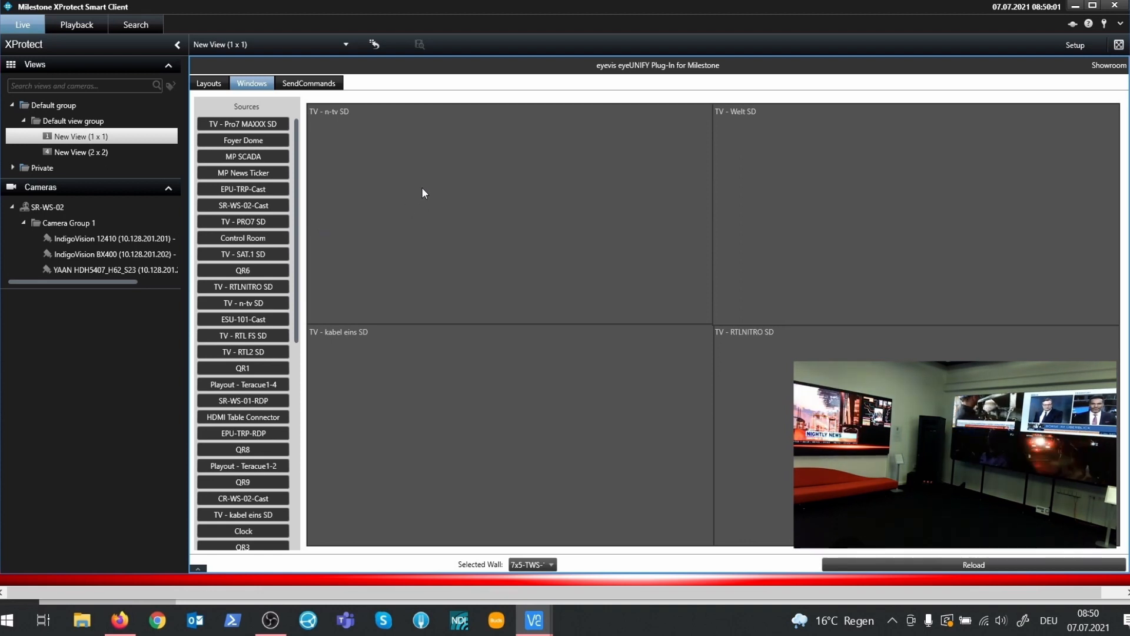
pyautogui.click(243, 302)
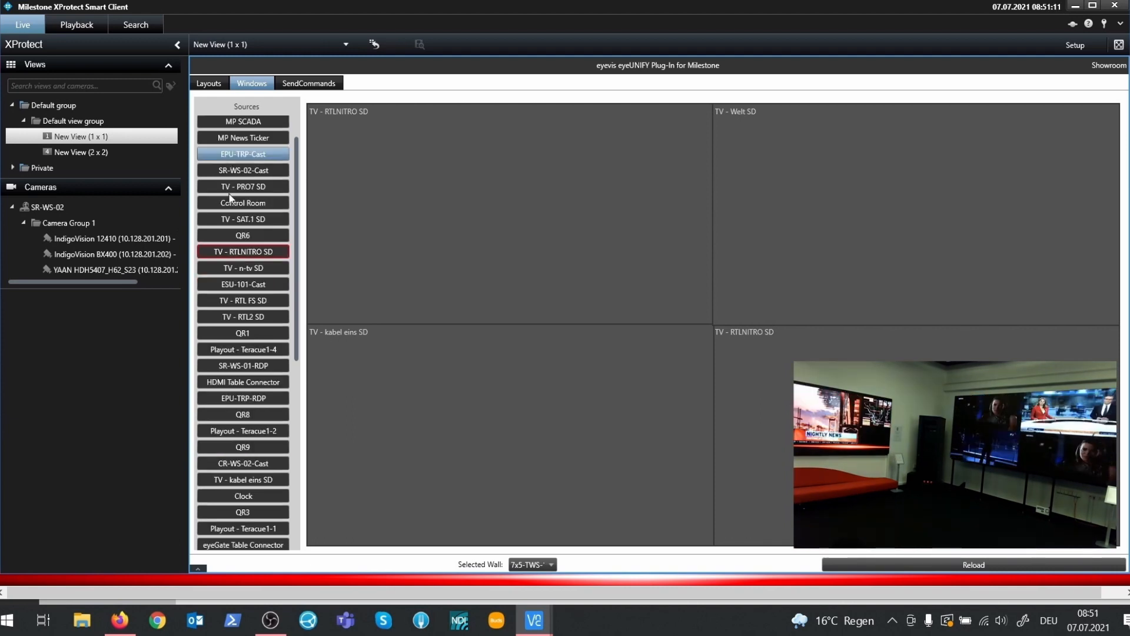
# Step: Select the IndigoVision 12410 camera among the plug-in's sources for the wall window
pyautogui.click(243, 203)
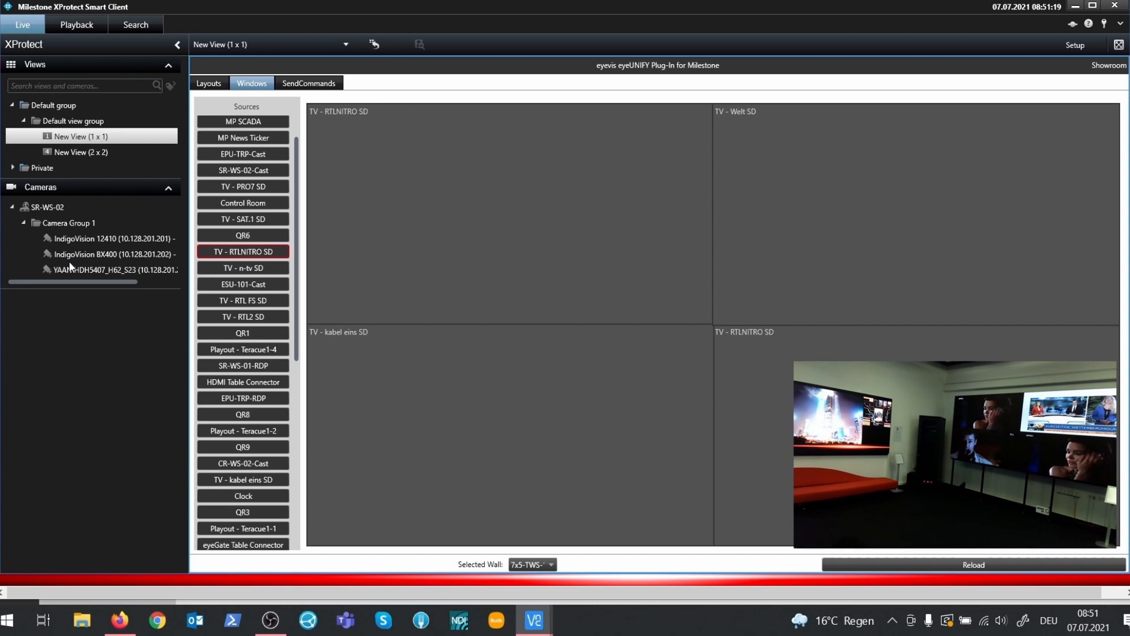
pyautogui.click(112, 237)
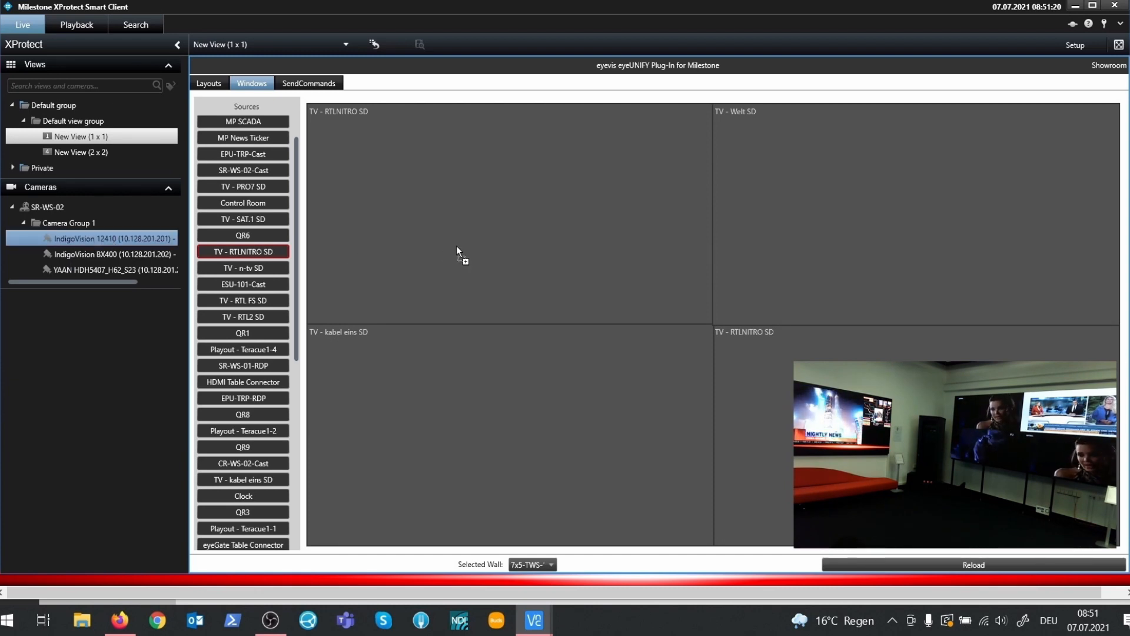
pyautogui.click(242, 219)
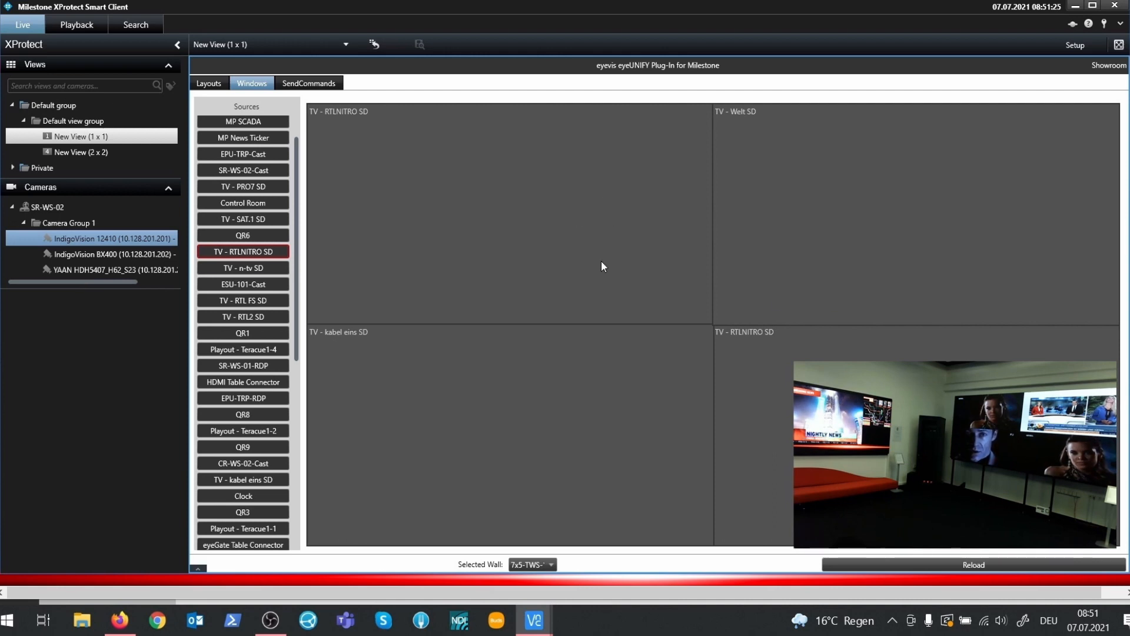
pyautogui.moveTo(570, 204)
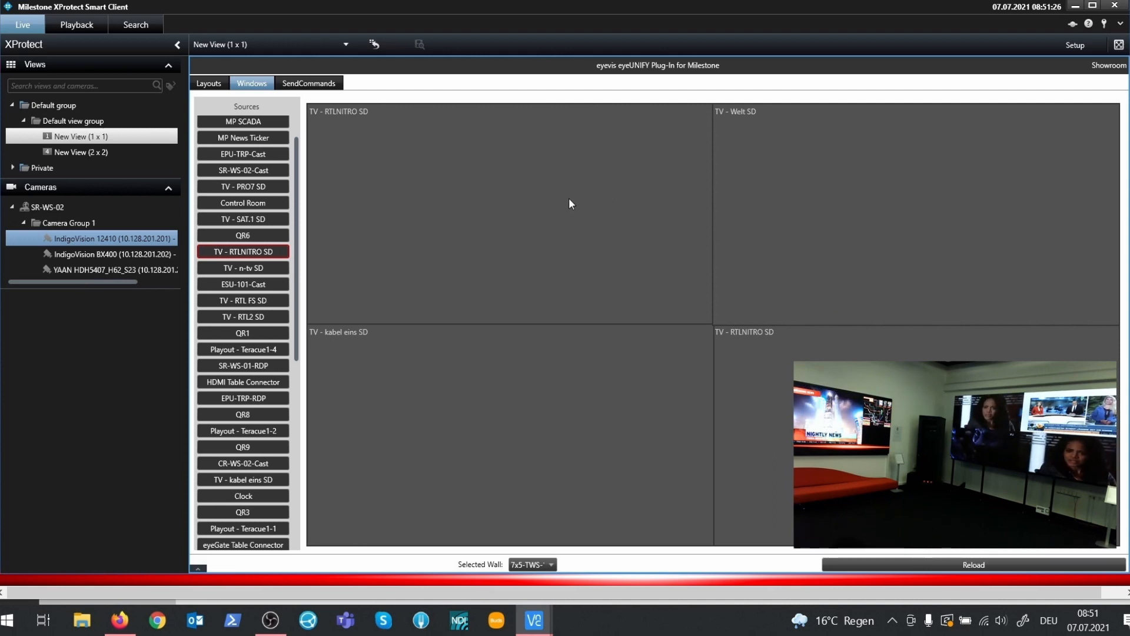
pyautogui.moveTo(558, 203)
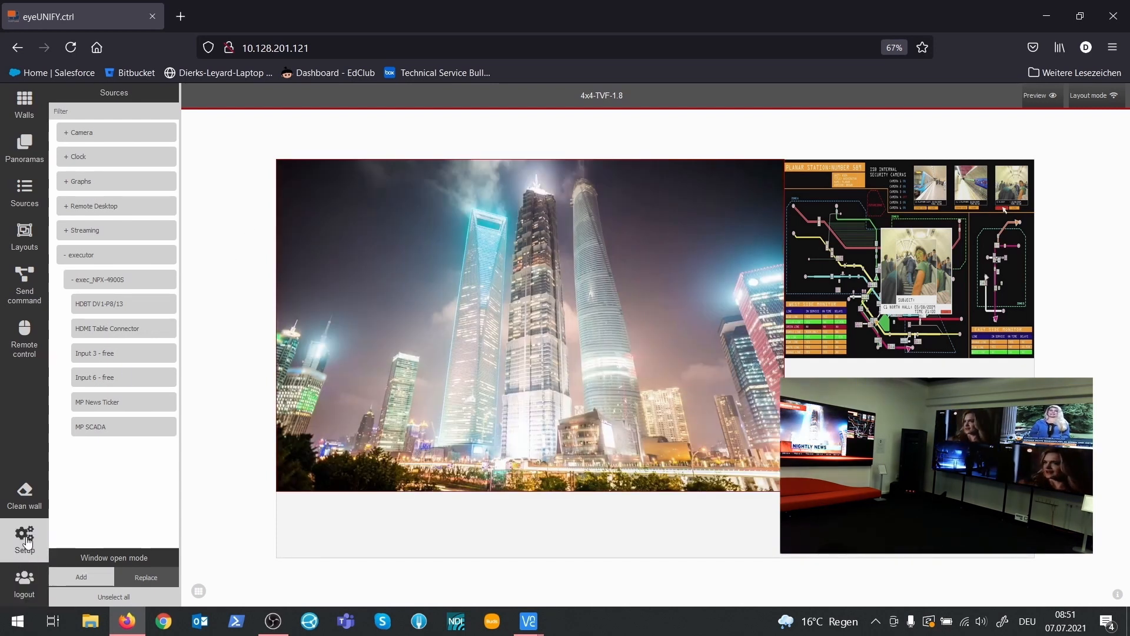
# Step: Review the milestone server's connection details in Setup, keeping Windows authentication, and confirm
pyautogui.click(24, 536)
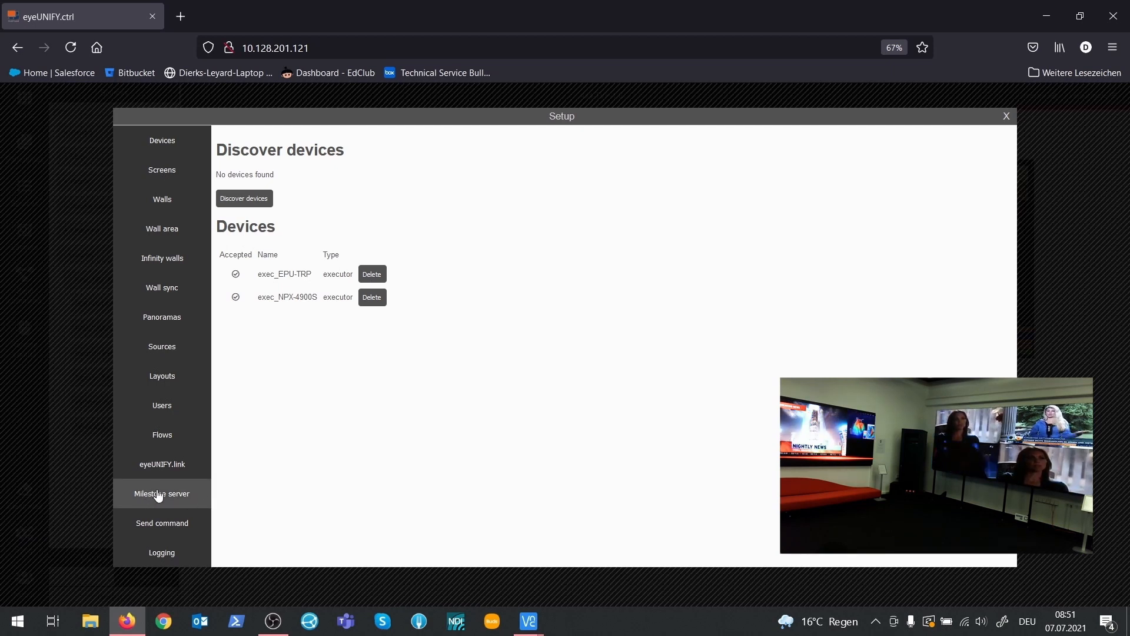
pyautogui.click(161, 493)
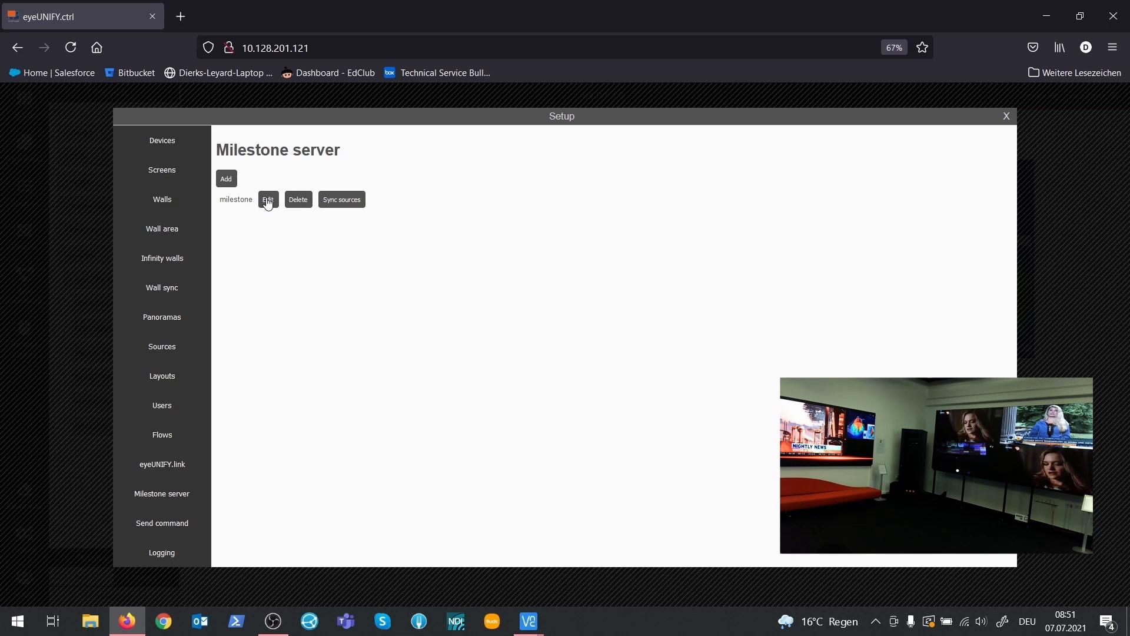
pyautogui.click(267, 200)
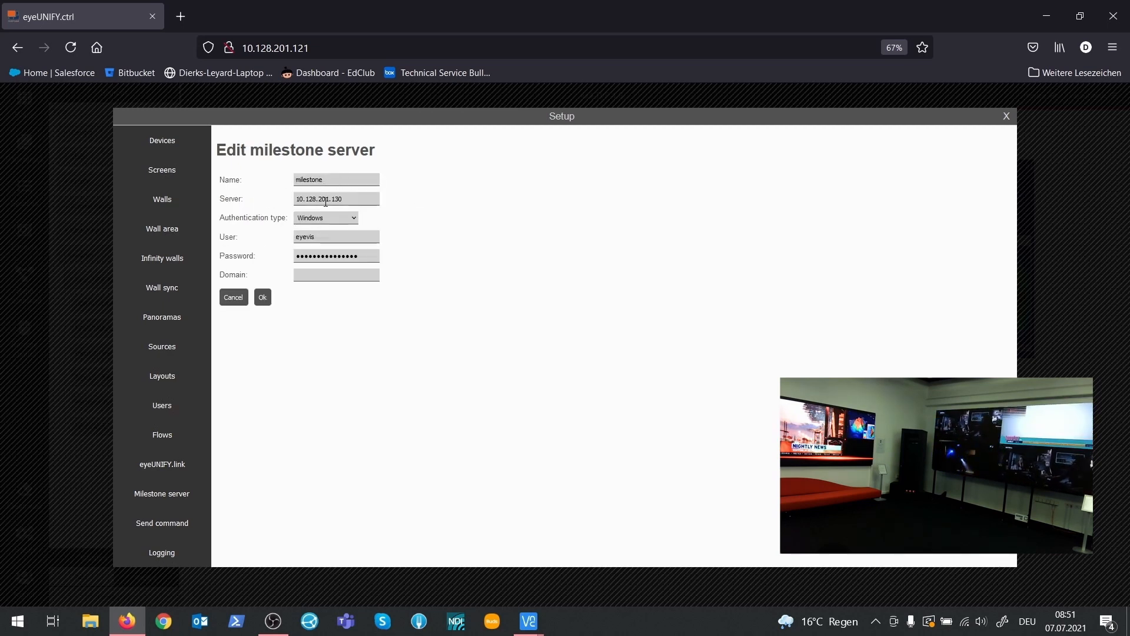
pyautogui.click(326, 218)
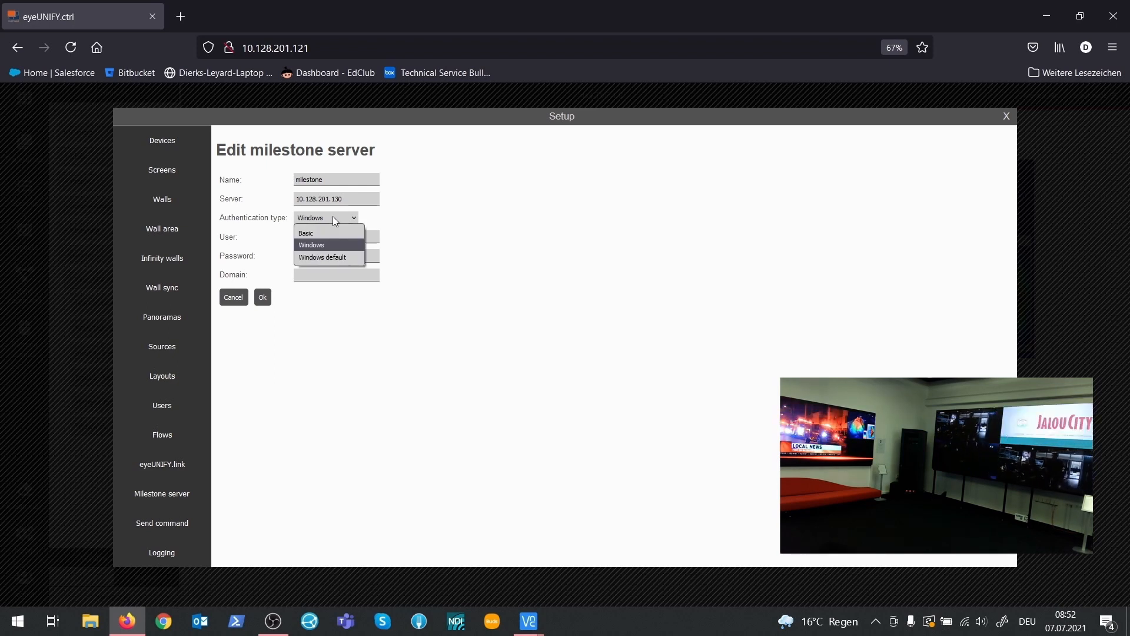
pyautogui.click(311, 245)
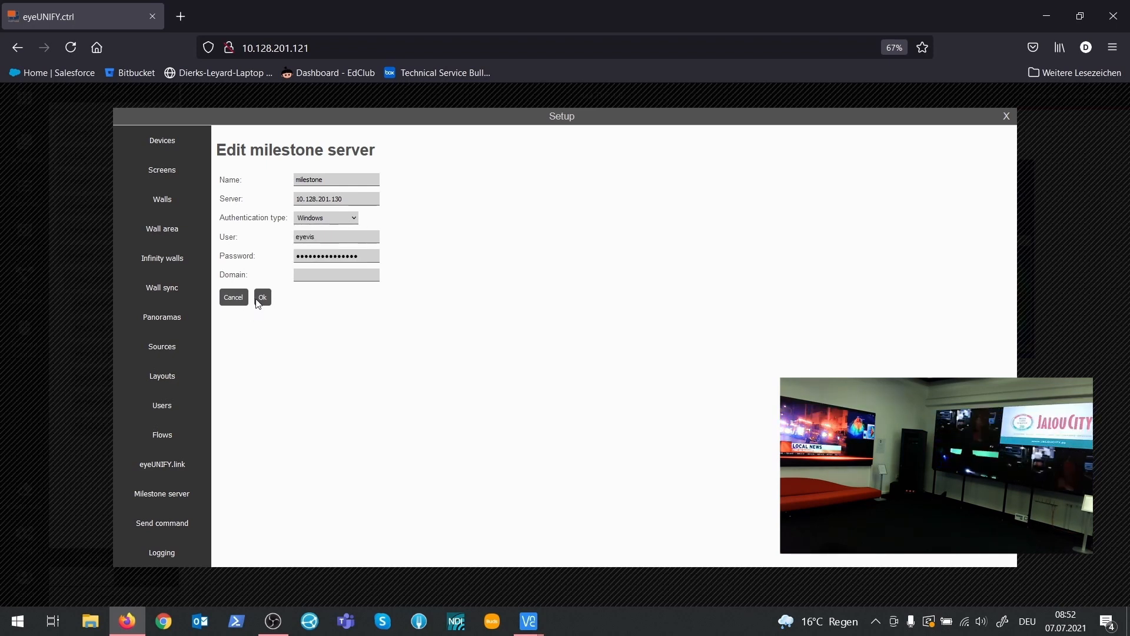
pyautogui.click(261, 296)
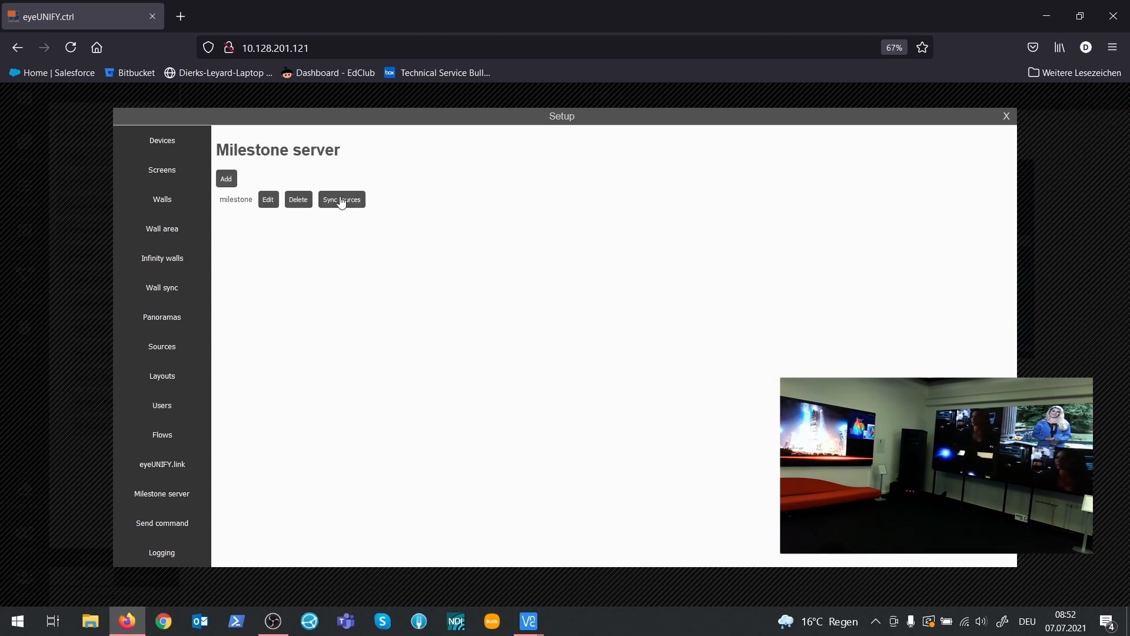
# Step: Sync sources from the Milestone server, approving the addition of the 3 cameras
pyautogui.click(342, 200)
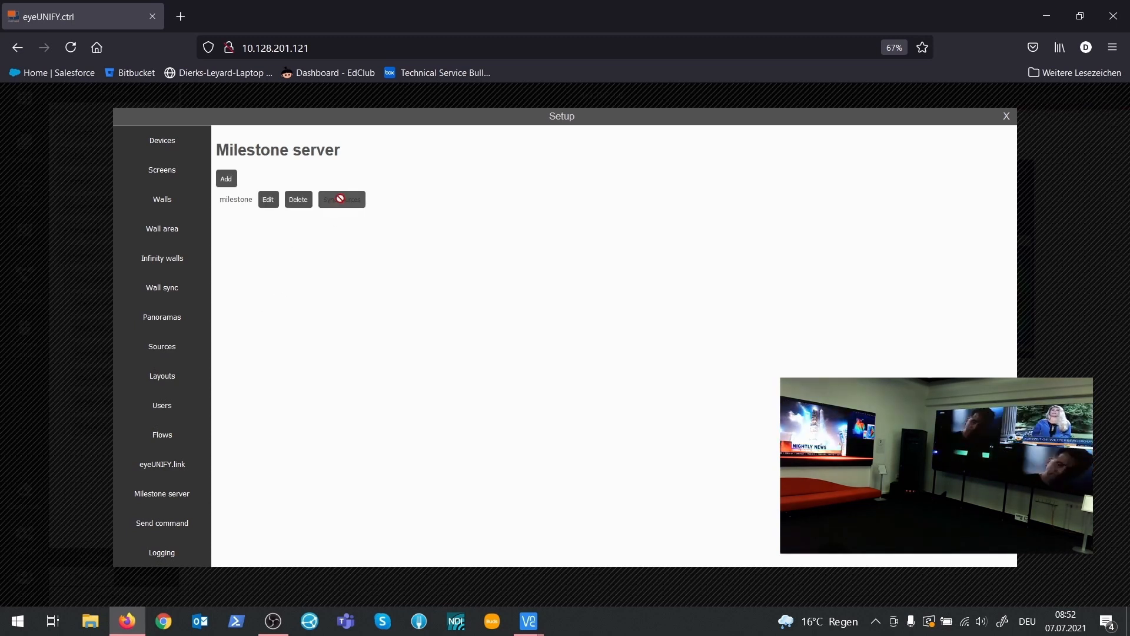
pyautogui.click(340, 199)
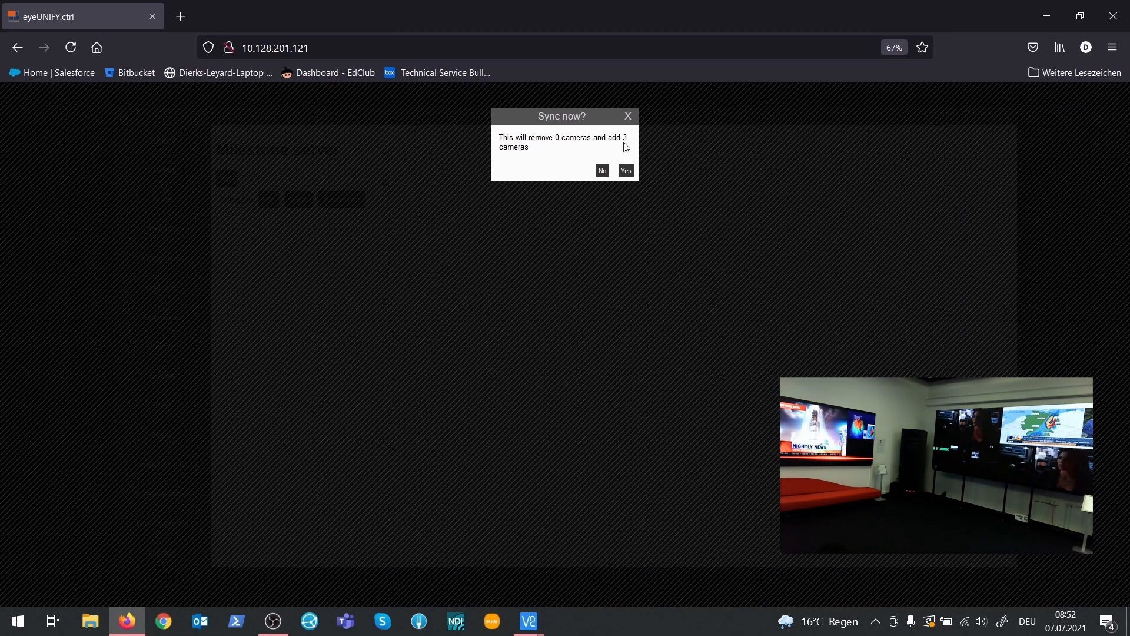
pyautogui.click(624, 171)
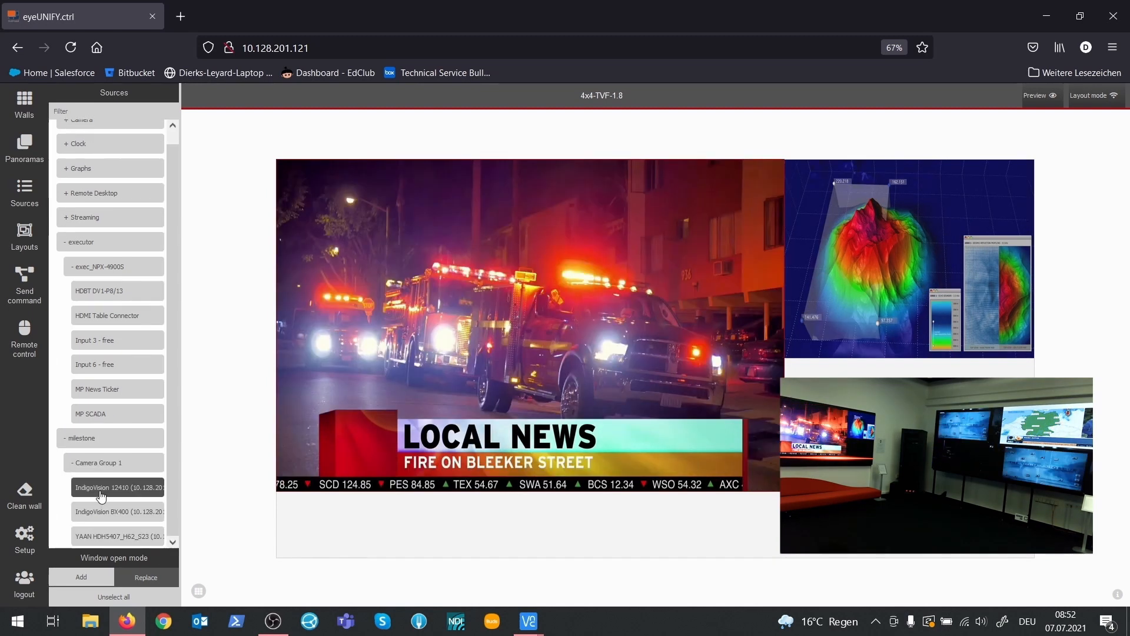
pyautogui.moveTo(119, 487)
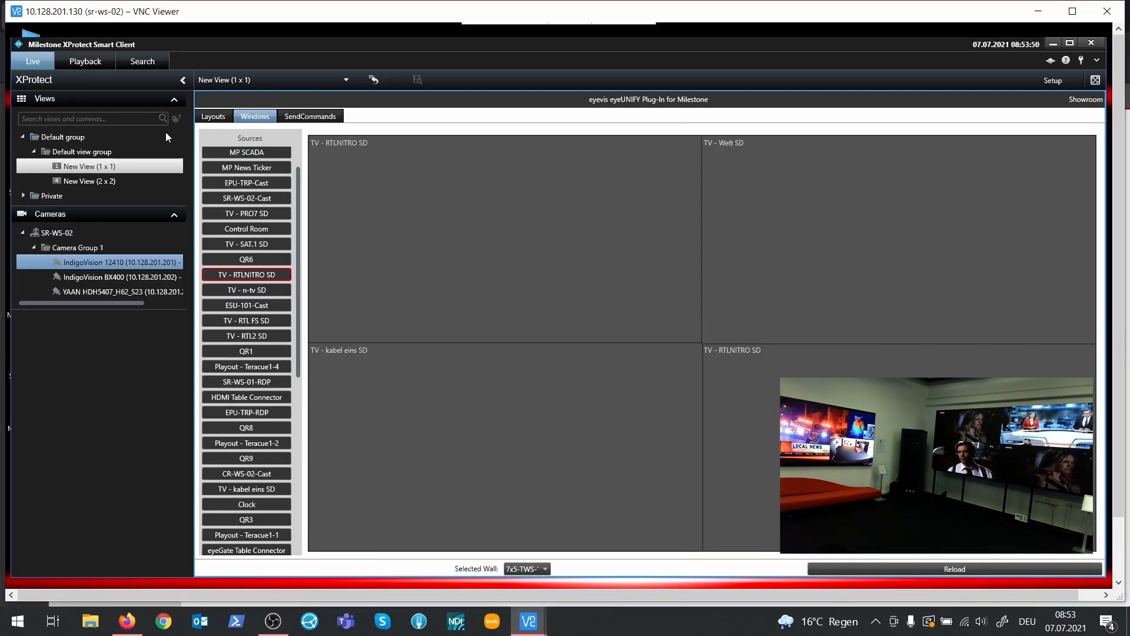
# Step: Reload the plug-in's Sources list so the three synced Milestone cameras appear
pyautogui.click(953, 568)
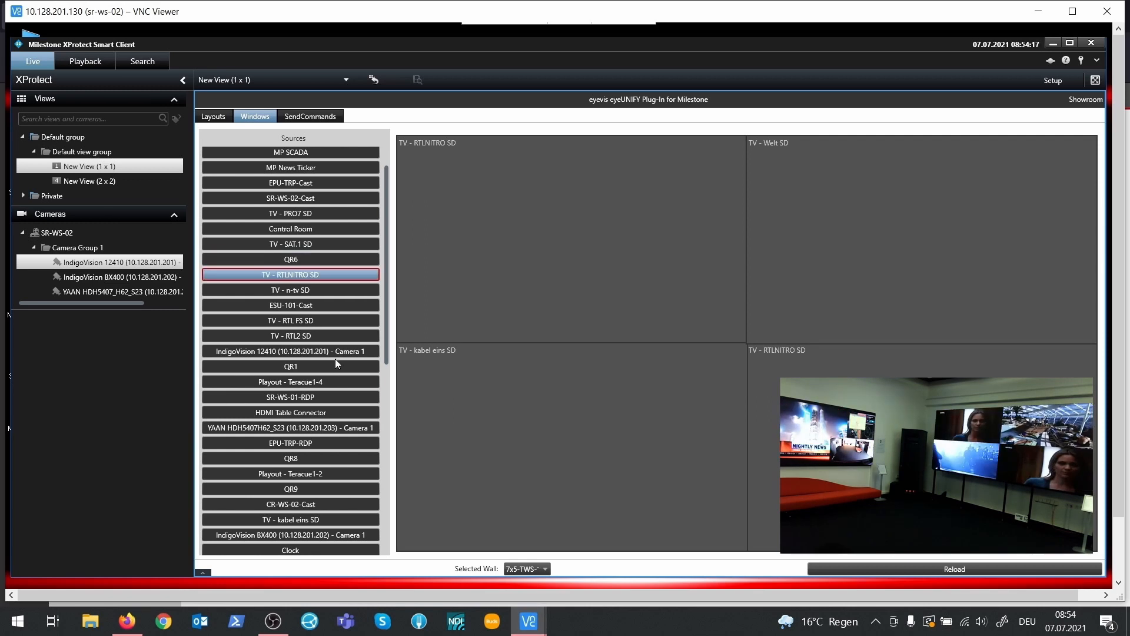
# Step: Put the IndigoVision 12410, then the YAAN HDH5407H62_S23 camera in the top-right window, and return to eyeUNIFY.ctrl
pyautogui.click(290, 350)
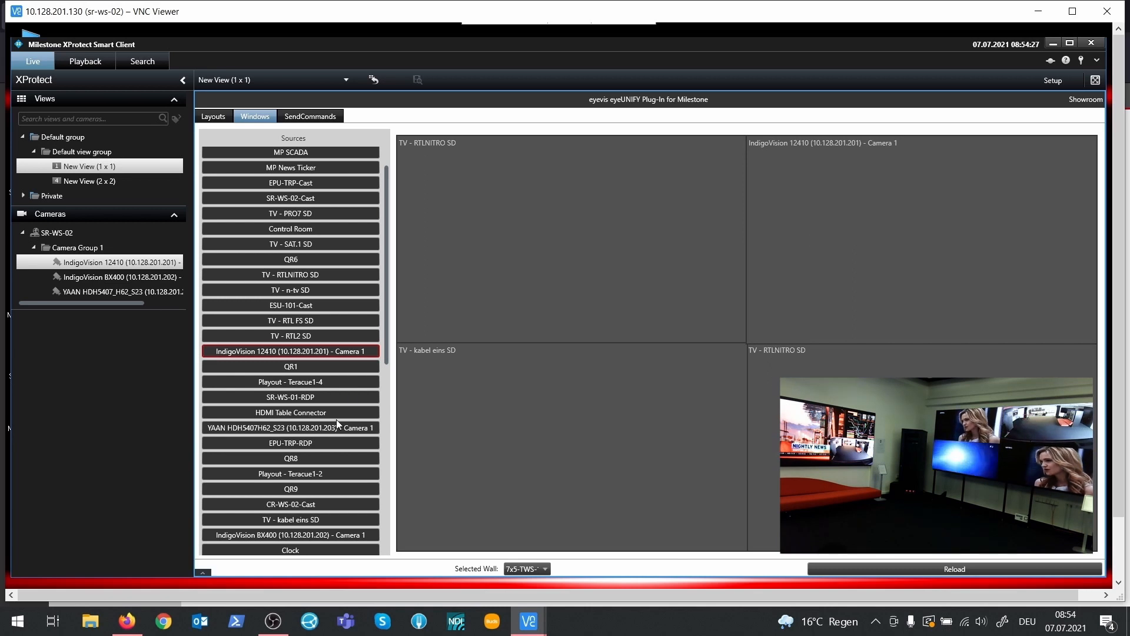
pyautogui.click(291, 427)
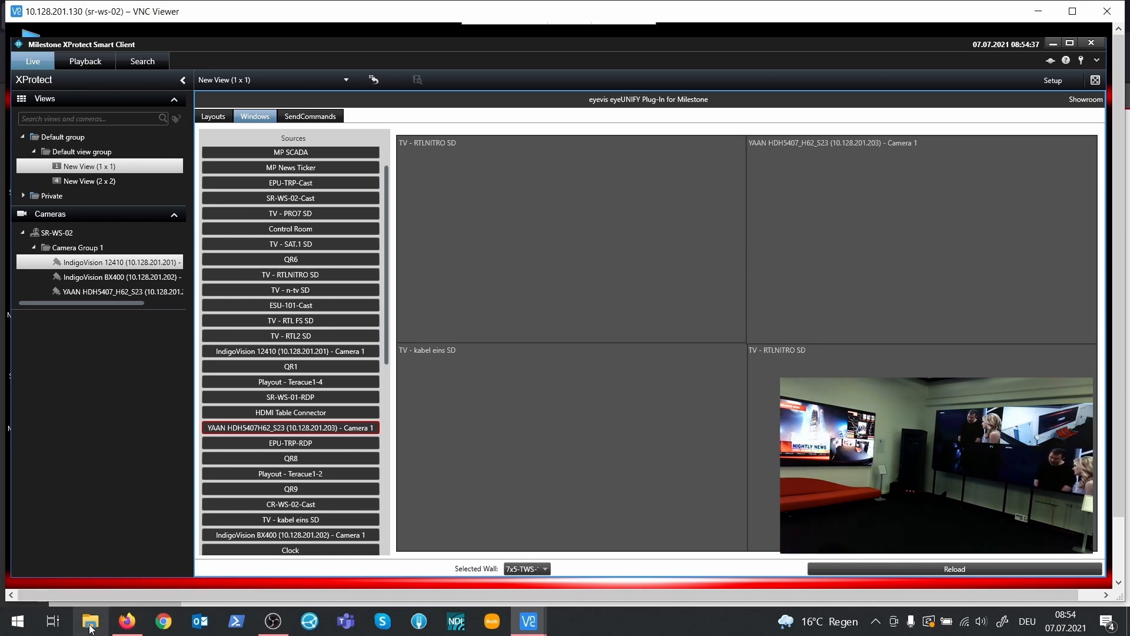
pyautogui.click(127, 621)
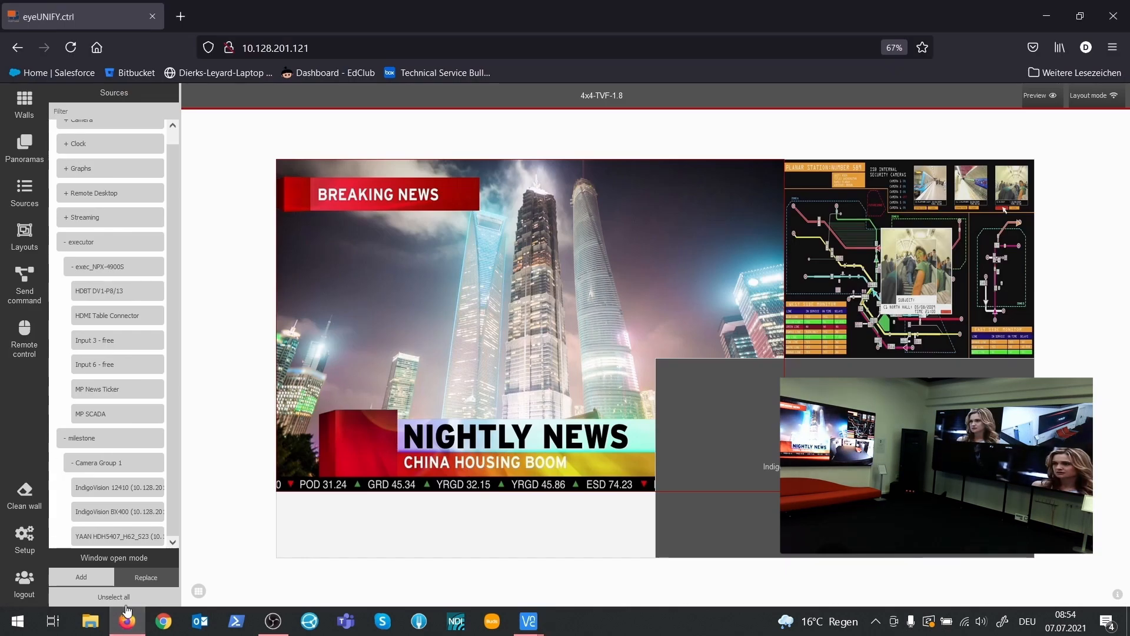